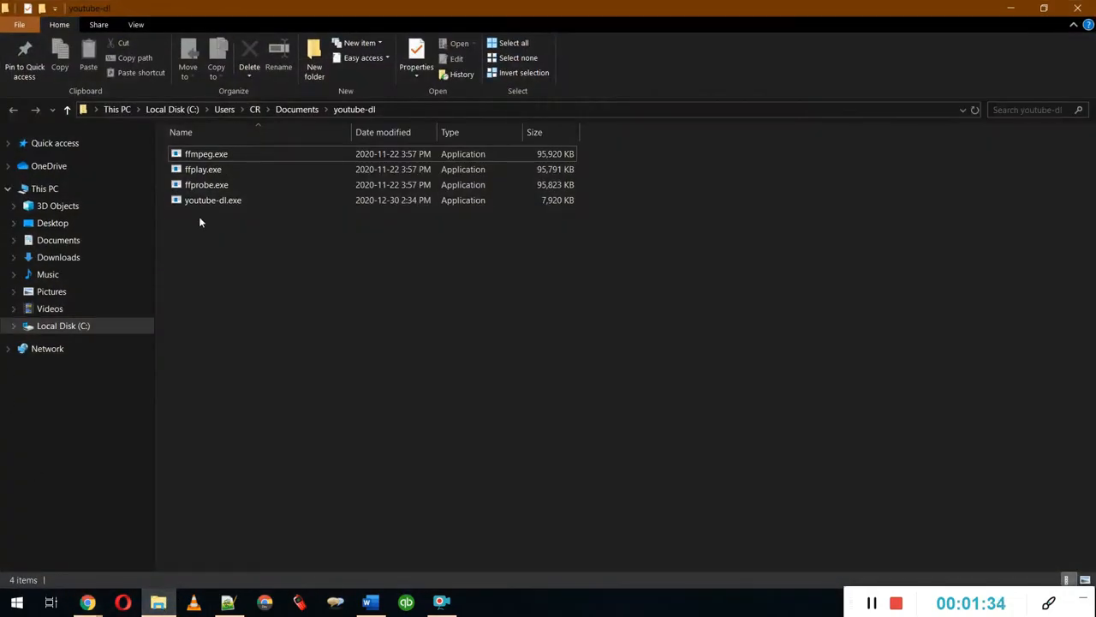
Launch a PowerShell window in the youtube-dl folder from its context menu and bring up the window switcher.
{"action": "left_click", "coordinate": [205, 154]}
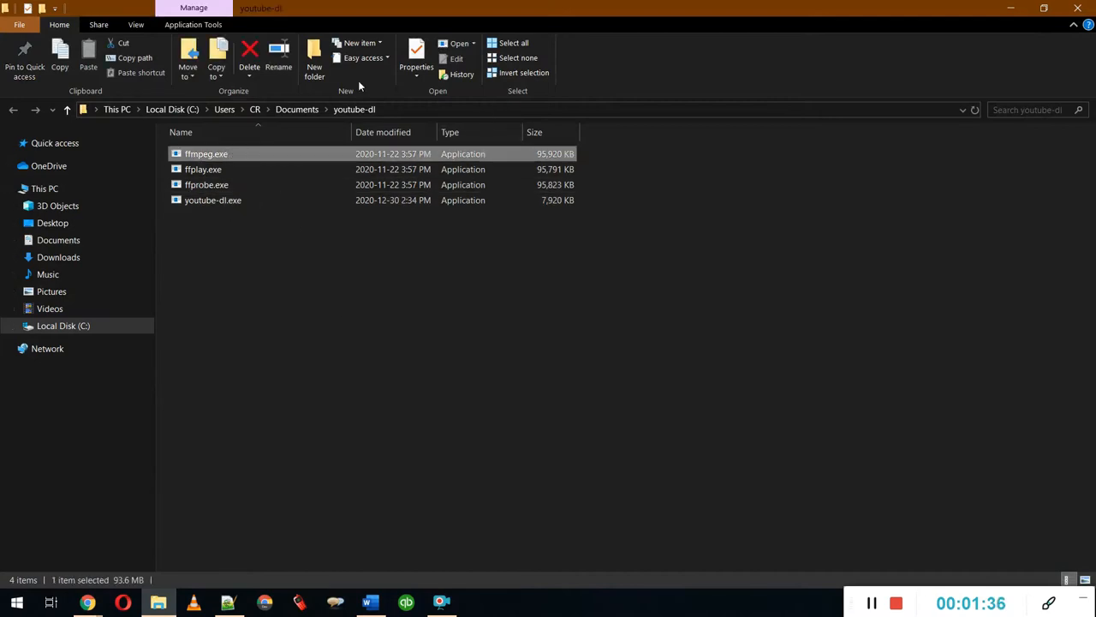
{"action": "left_click", "coordinate": [338, 307]}
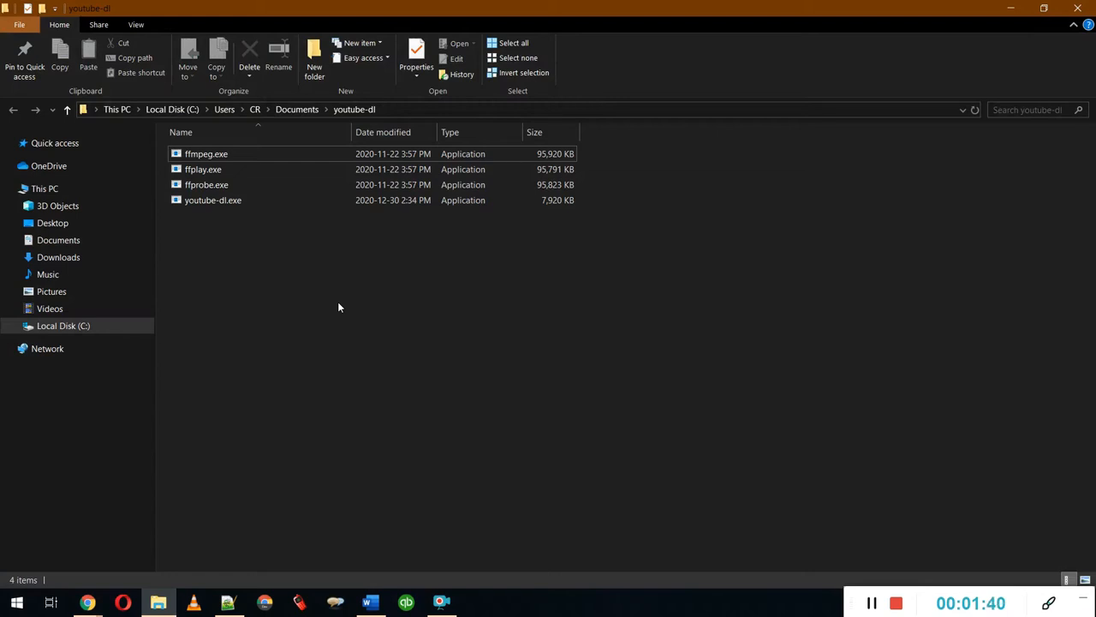
{"action": "right_click", "coordinate": [338, 307]}
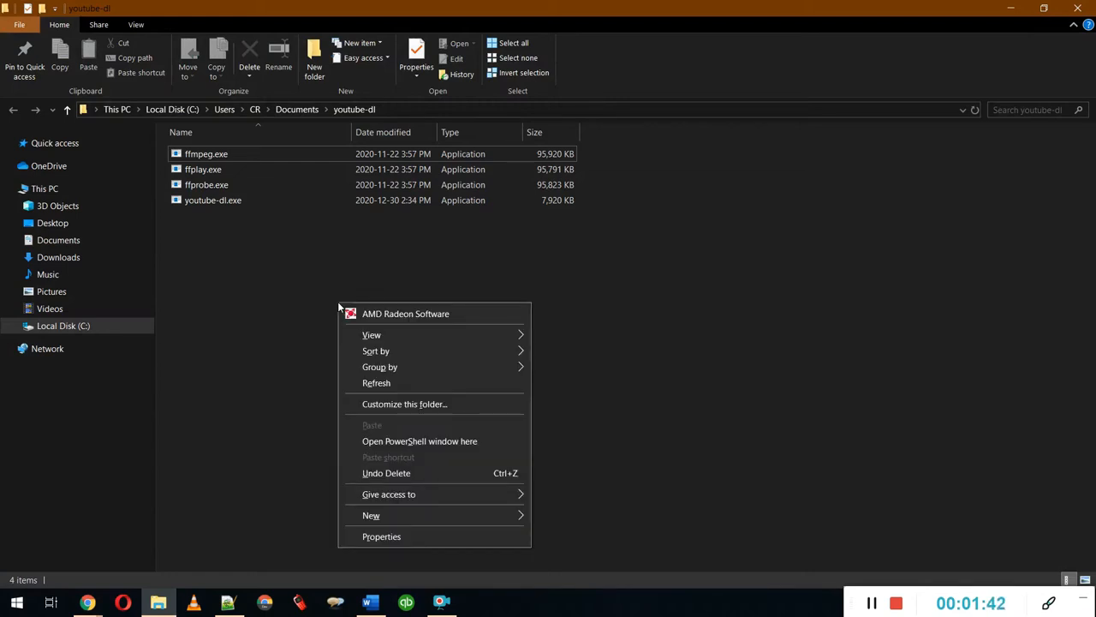
{"action": "mouse_move", "coordinate": [458, 473]}
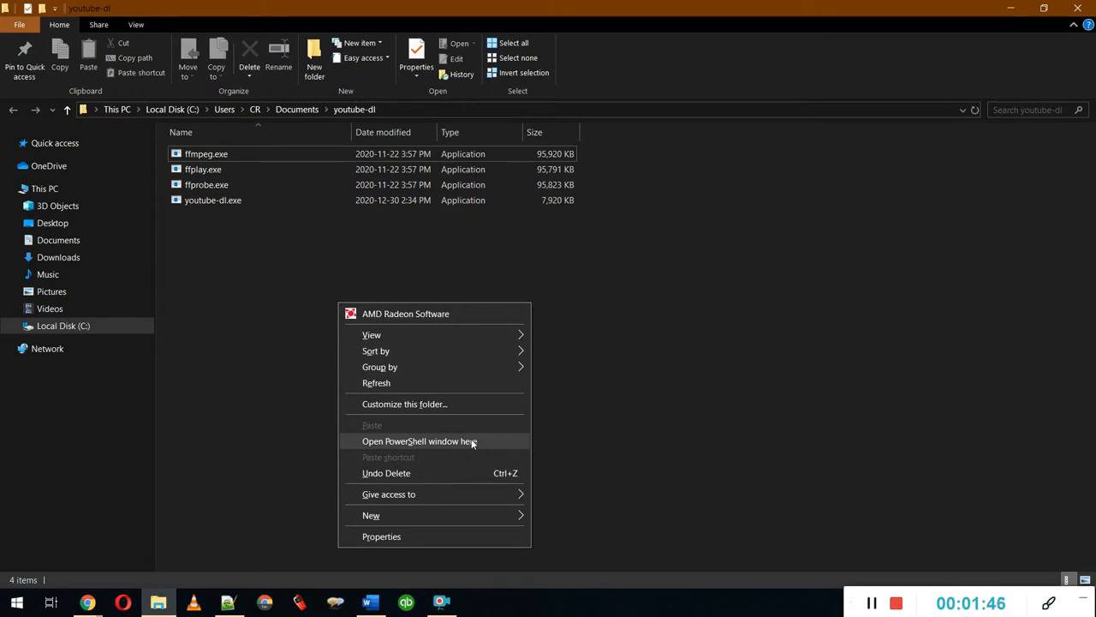
{"action": "left_click", "coordinate": [433, 441]}
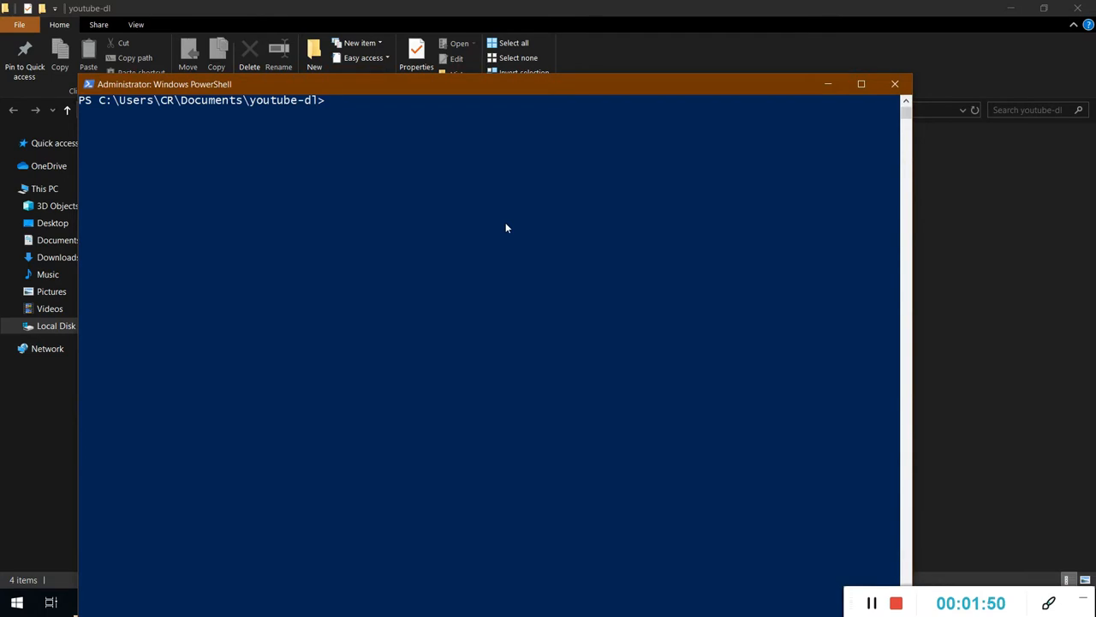
{"action": "key", "text": "alt+tab"}
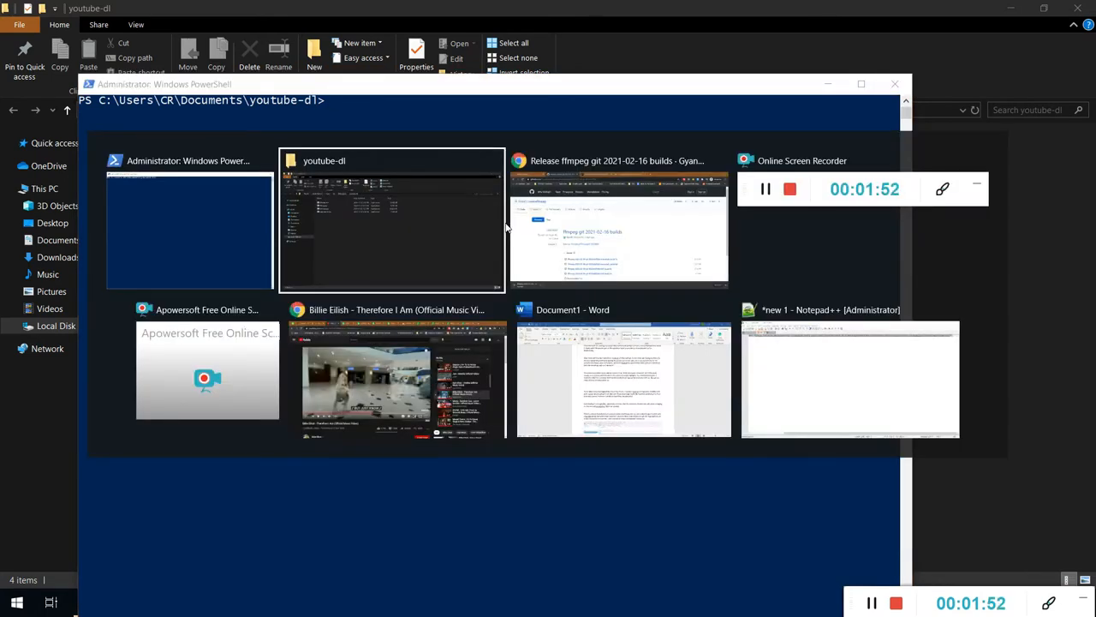
Return to the Video Learning site in Chrome with DevTools recording network activity.
{"action": "left_click", "coordinate": [618, 227]}
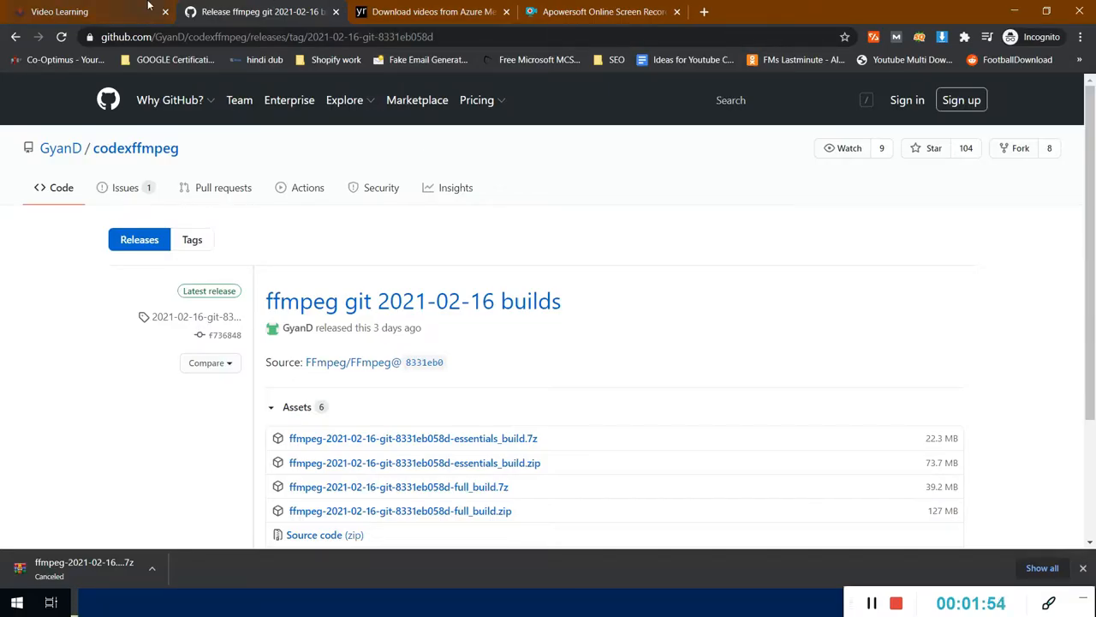
{"action": "left_click", "coordinate": [59, 11]}
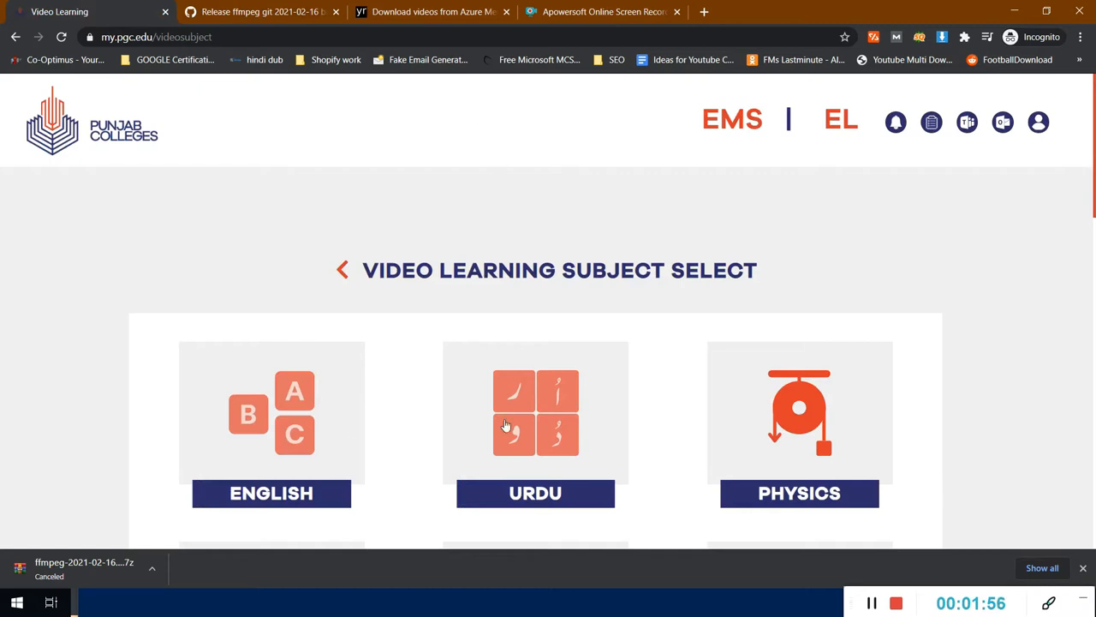
{"action": "mouse_move", "coordinate": [275, 267]}
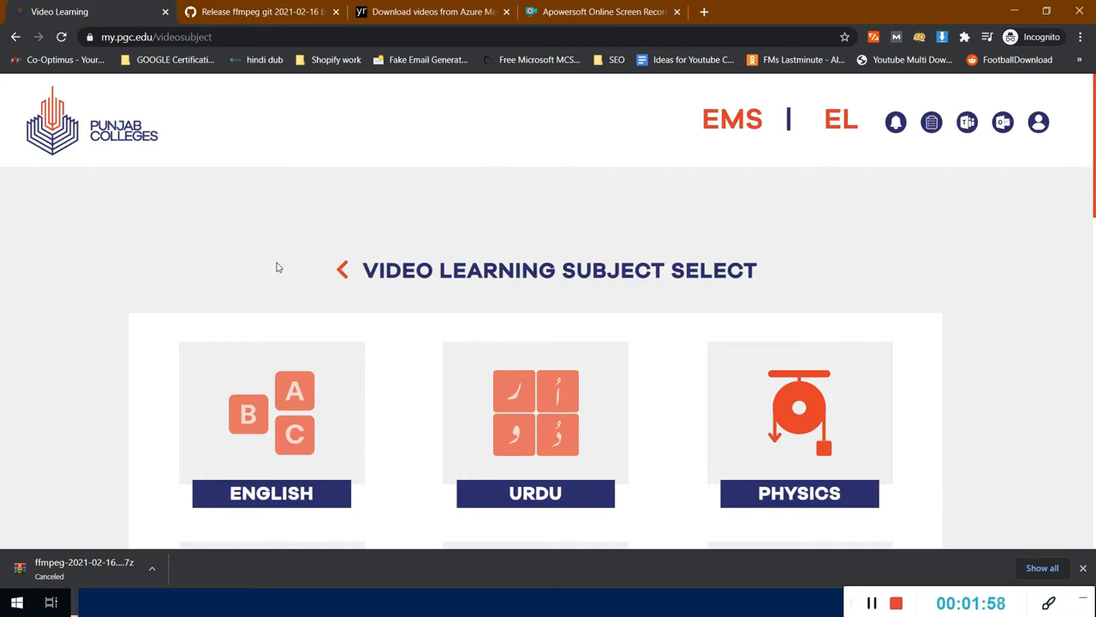
{"action": "mouse_move", "coordinate": [322, 380]}
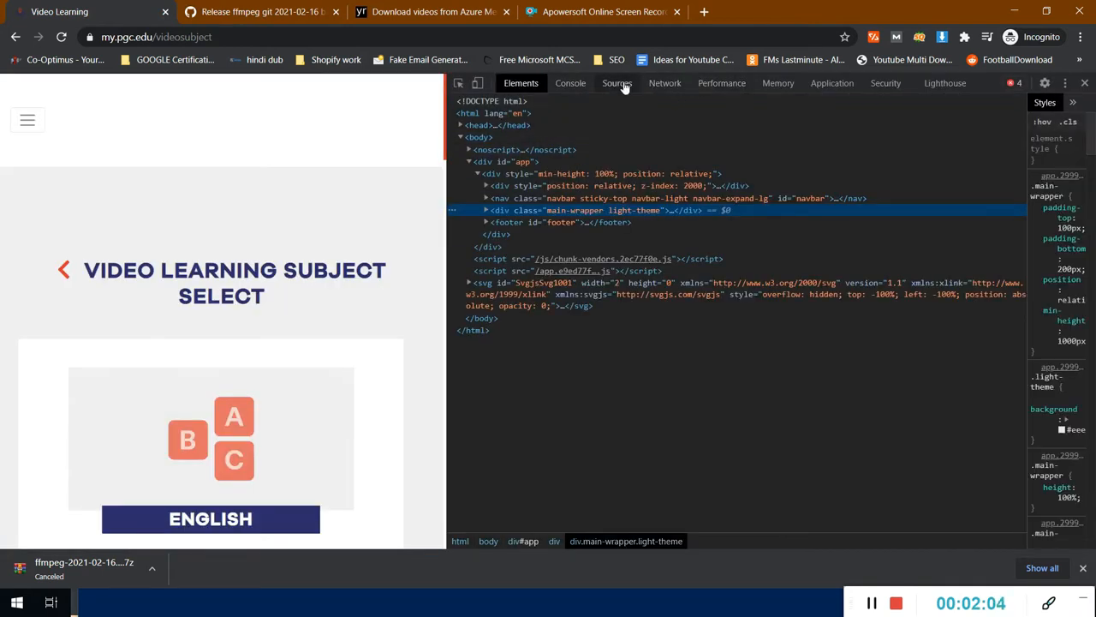
{"action": "left_click", "coordinate": [665, 82]}
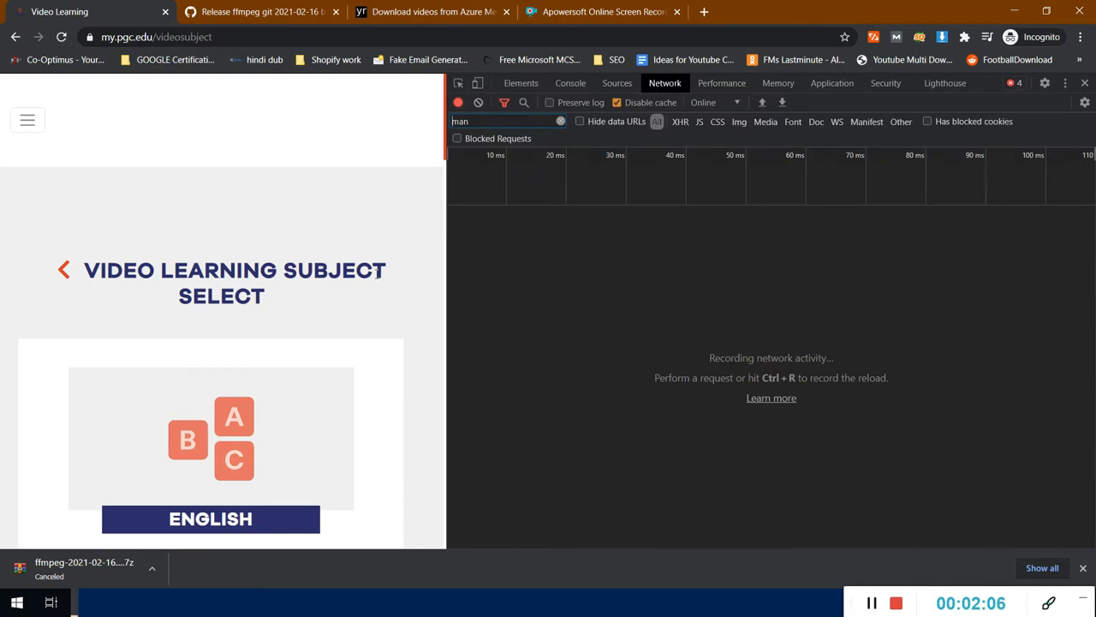
Navigate into the English subject and its Night Mail chapter.
{"action": "left_click", "coordinate": [210, 518]}
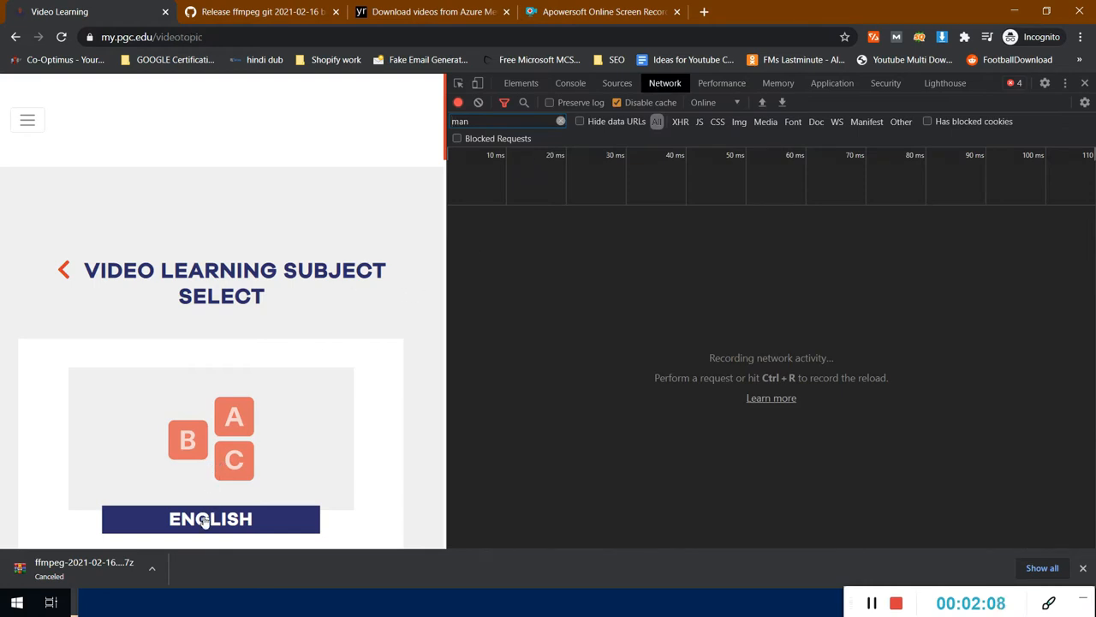
{"action": "left_click", "coordinate": [211, 518]}
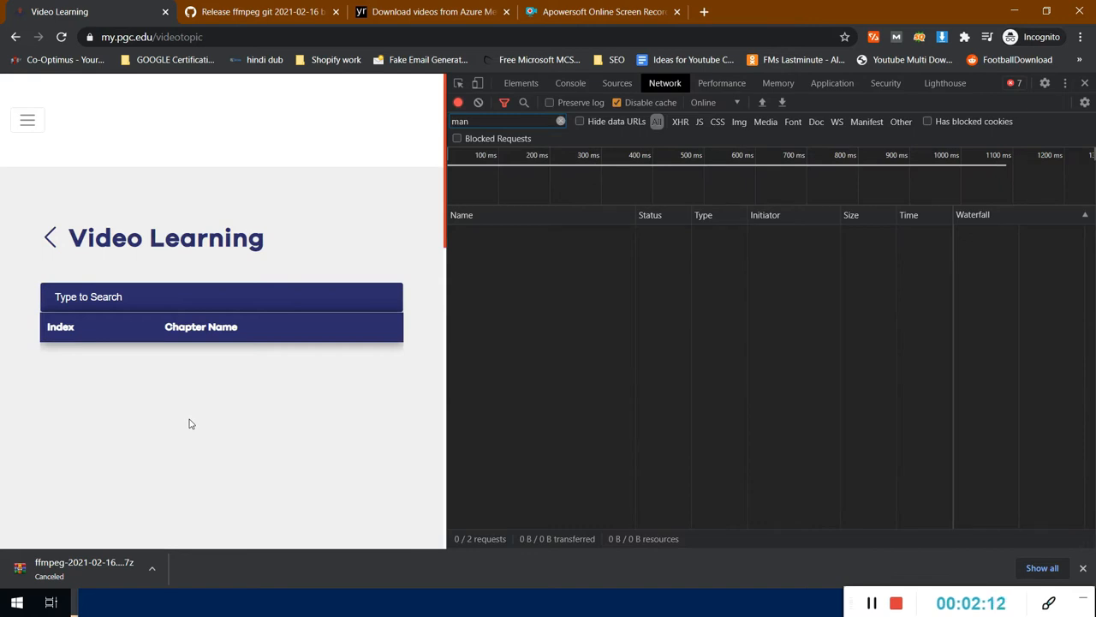
{"action": "mouse_move", "coordinate": [431, 194]}
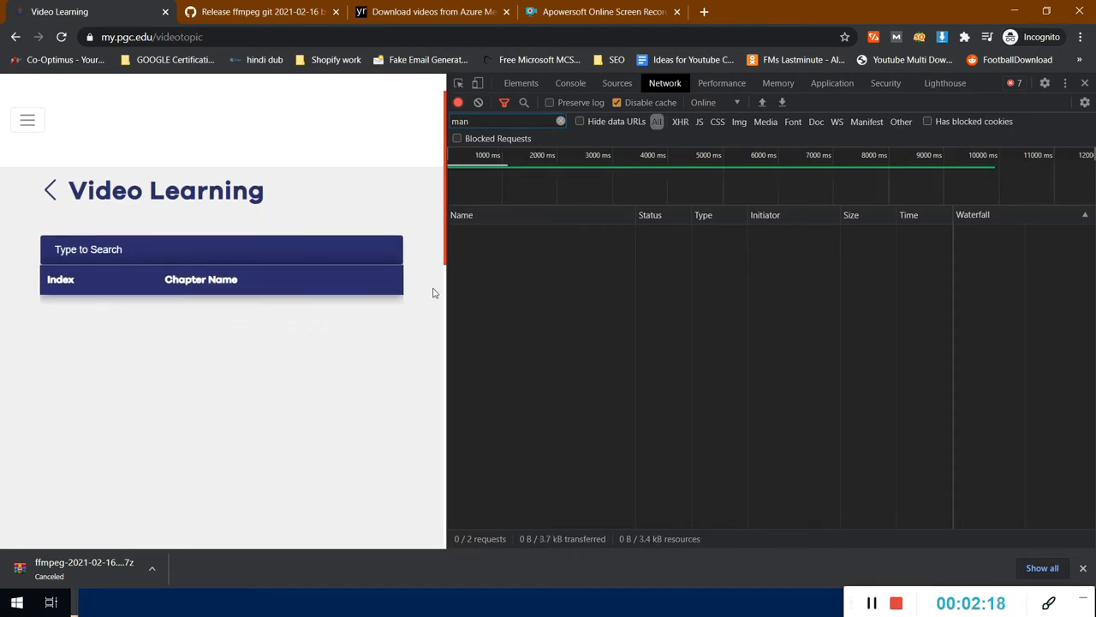
{"action": "scroll", "scroll_direction": "down", "scroll_amount": 3}
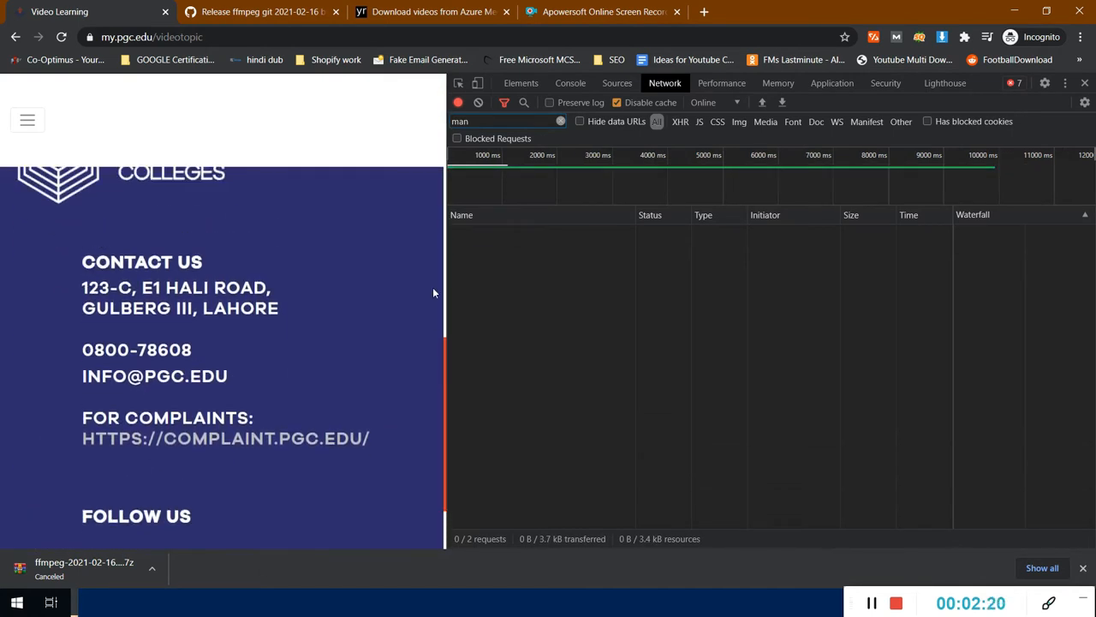
{"action": "scroll", "scroll_direction": "up", "scroll_amount": 3}
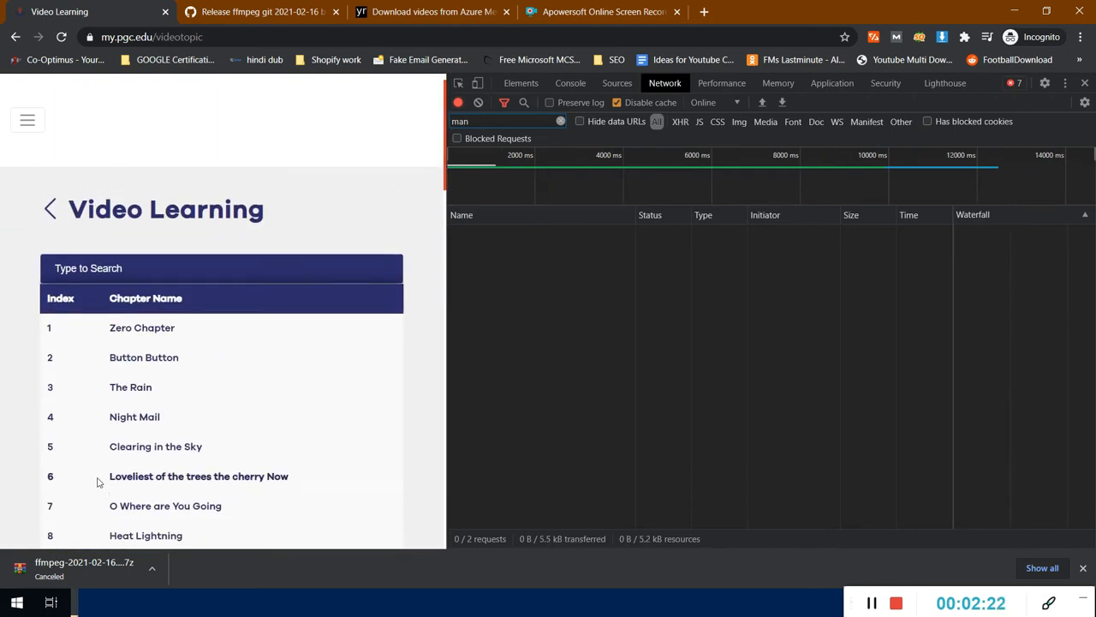
{"action": "left_click", "coordinate": [135, 416]}
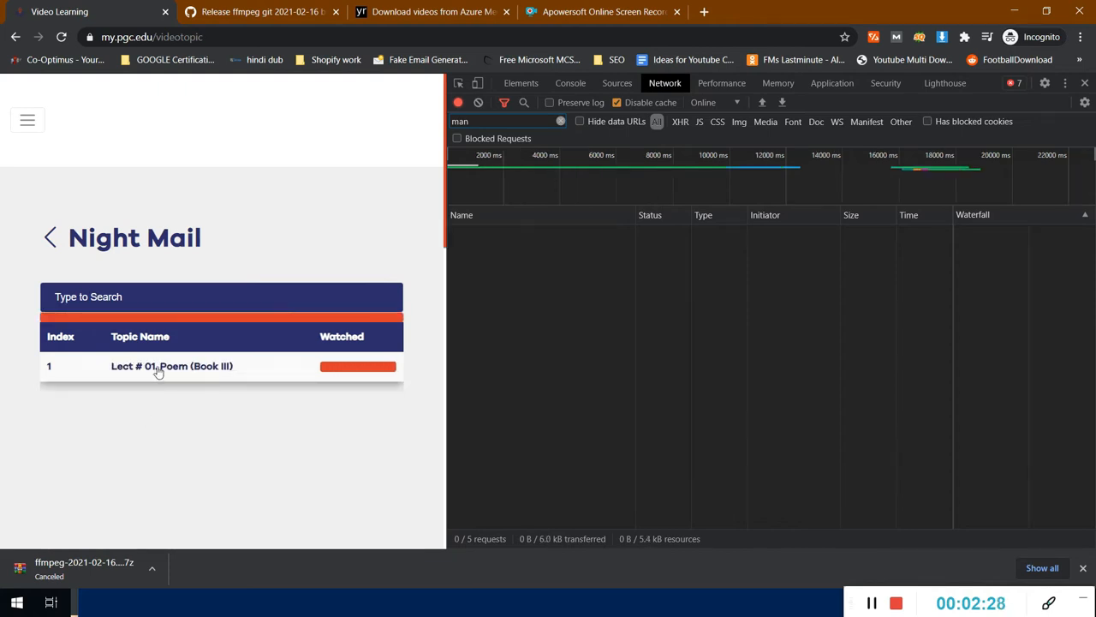
Start Lect # 01 Poem (Book III) and copy its streaming manifest request URL from the Network list.
{"action": "left_click", "coordinate": [170, 366]}
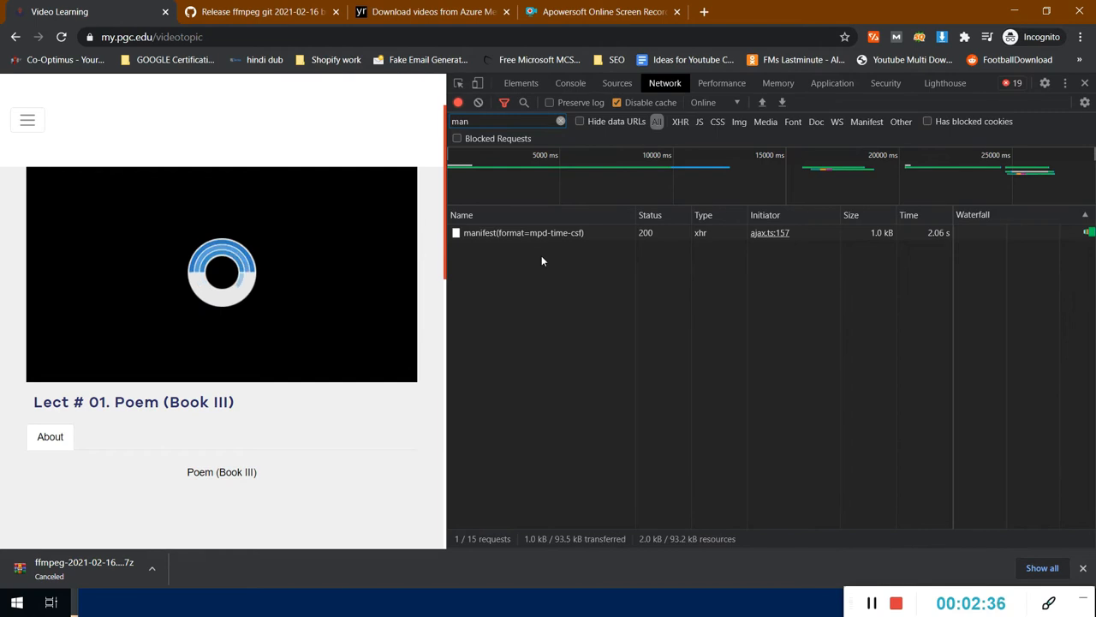
{"action": "left_click", "coordinate": [524, 232]}
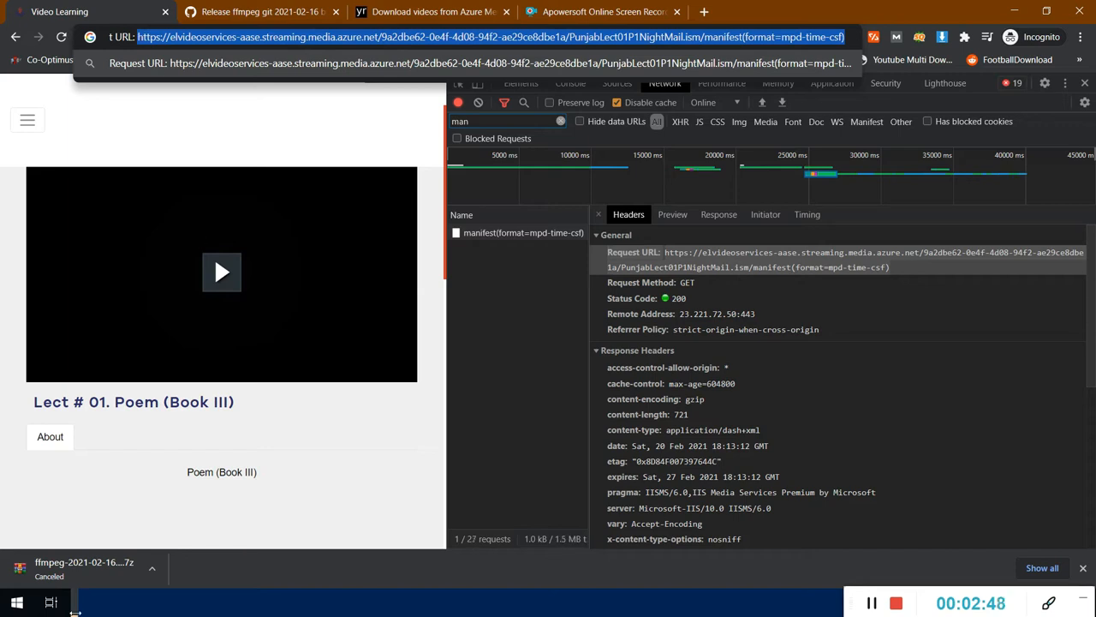
{"action": "key", "text": "alt+tab"}
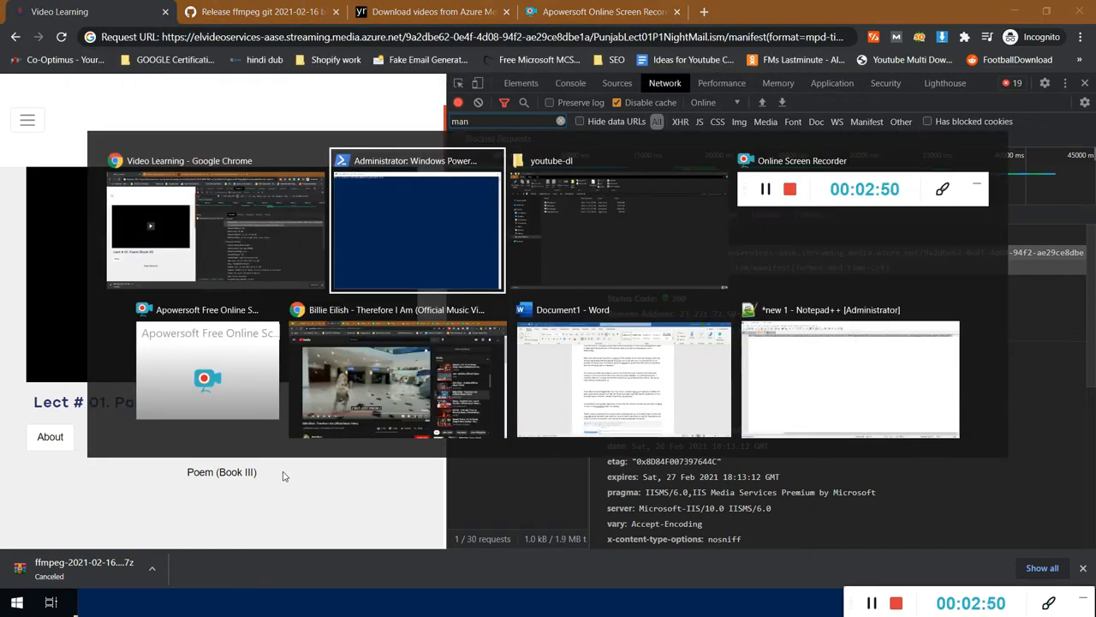
Write '.\youtube-dl.exe --merge-output-format' ahead of mp4 and the quoted manifest URL in Notepad++.
{"action": "left_click", "coordinate": [851, 378]}
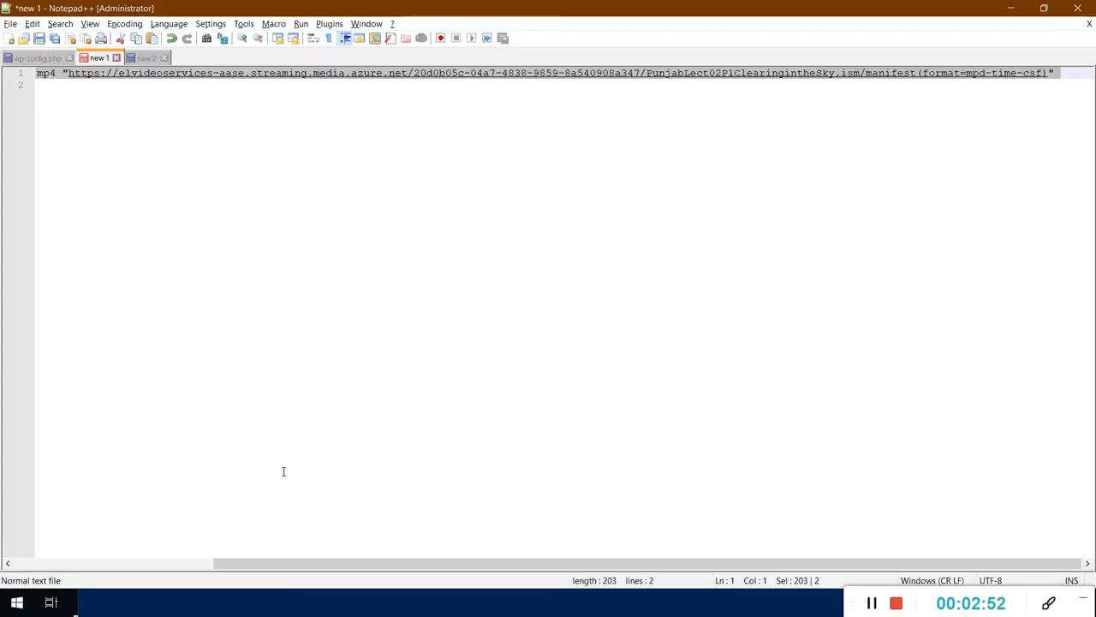
{"action": "type", "text": ".\\youtube-dl.exe --merge-output-format"}
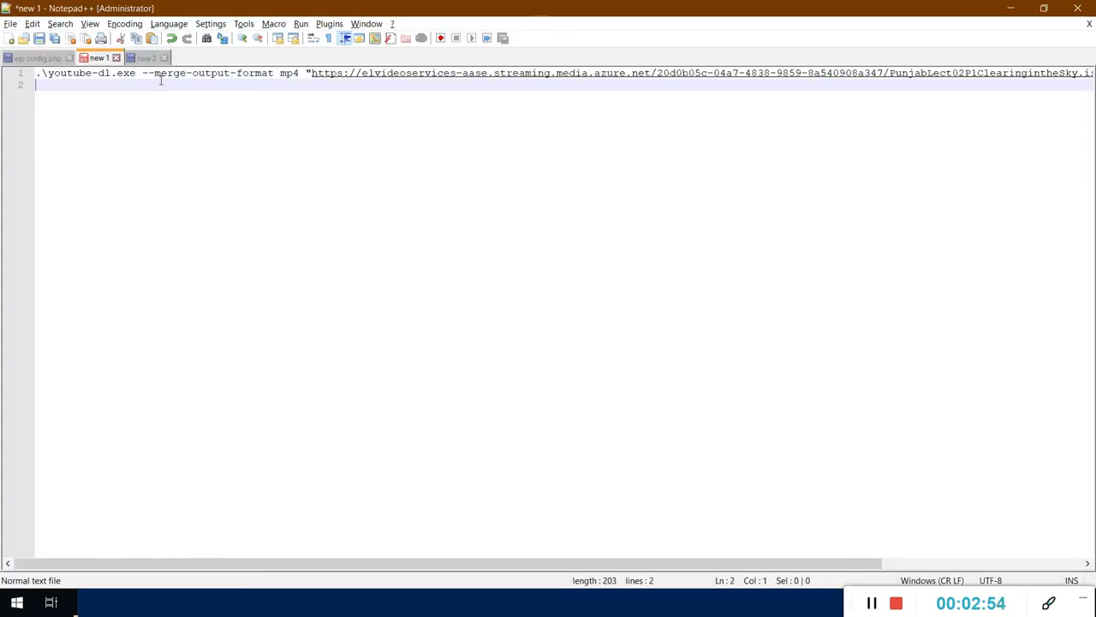
{"action": "left_click", "coordinate": [307, 72]}
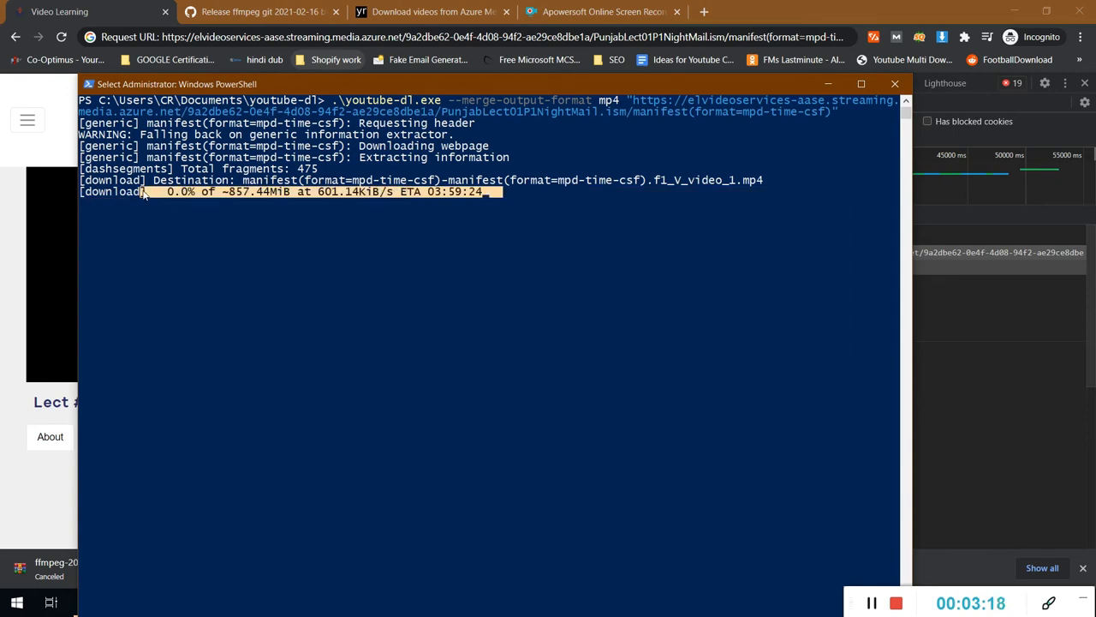
{"action": "mouse_move", "coordinate": [323, 305]}
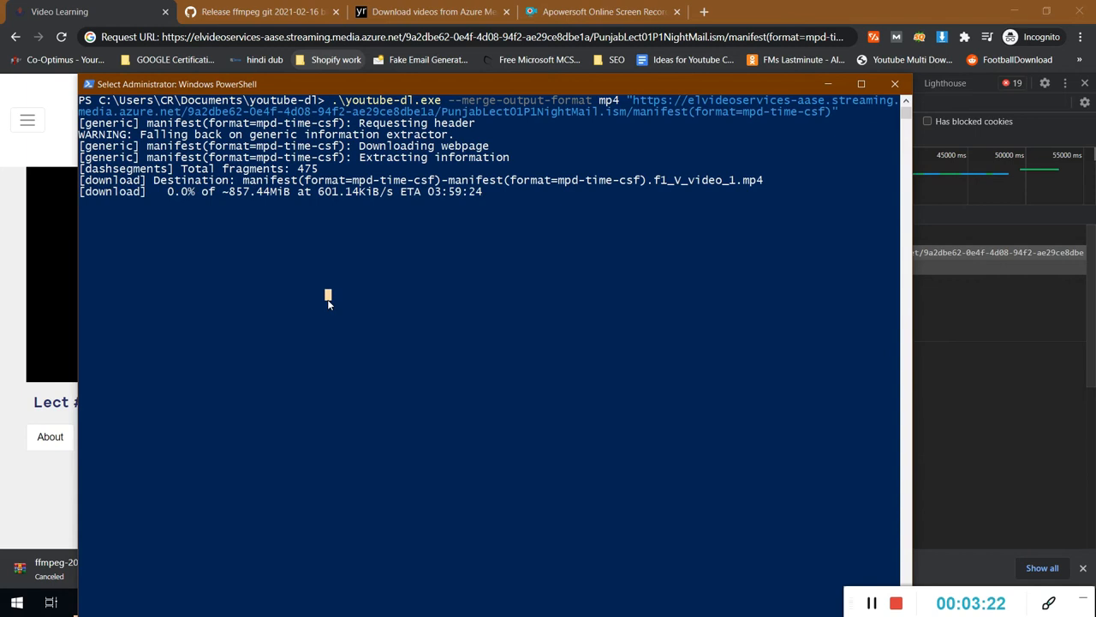
{"action": "mouse_move", "coordinate": [347, 366]}
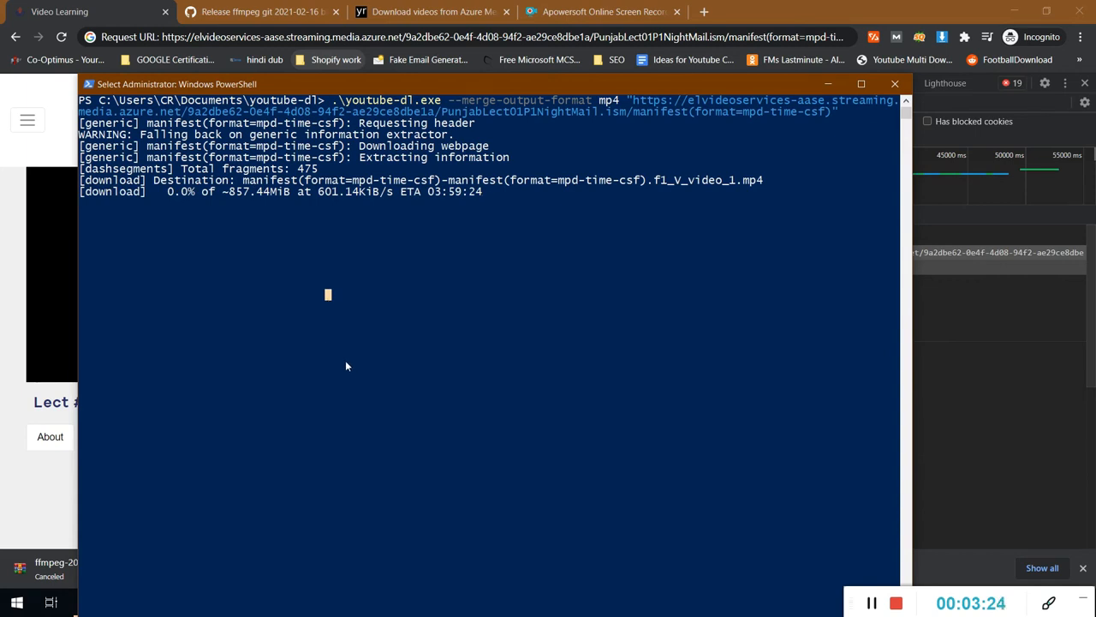
Leave PowerShell's text selection so the Night Mail mp4 download keeps running.
{"action": "key", "text": "alt+tab"}
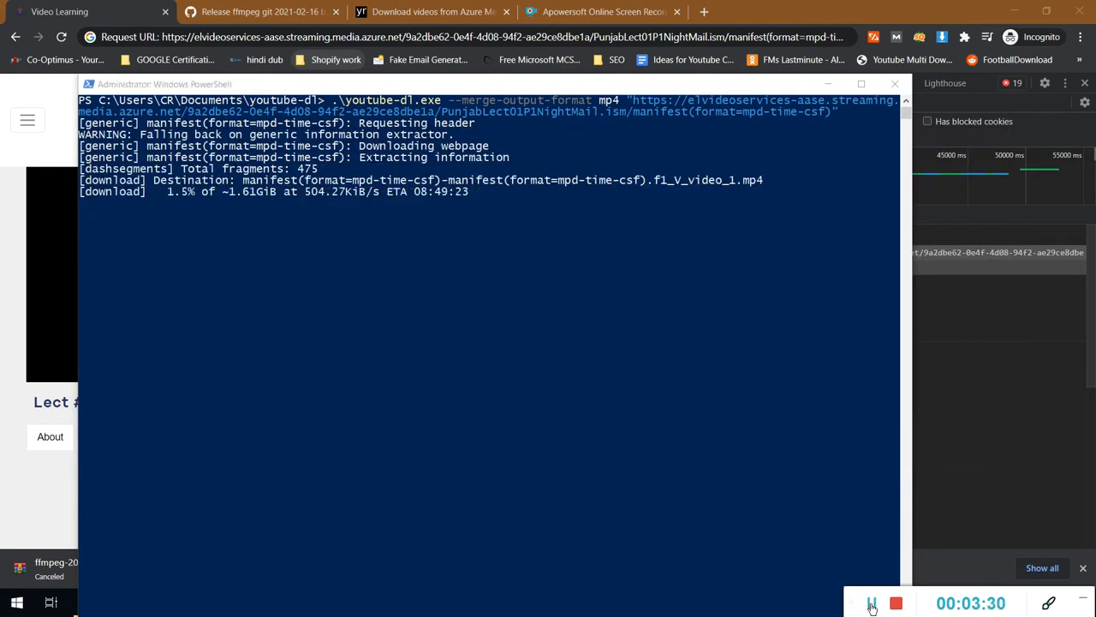
{"action": "mouse_move", "coordinate": [872, 603]}
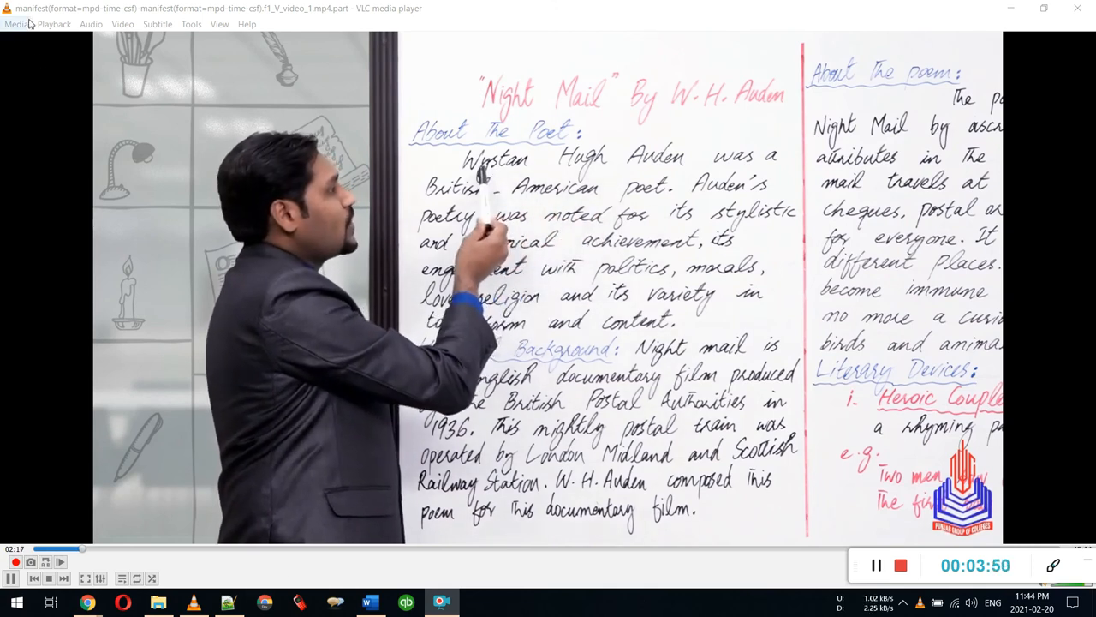
Show VLC's Media menu while the partial Night Mail lecture plays.
{"action": "left_click", "coordinate": [15, 24]}
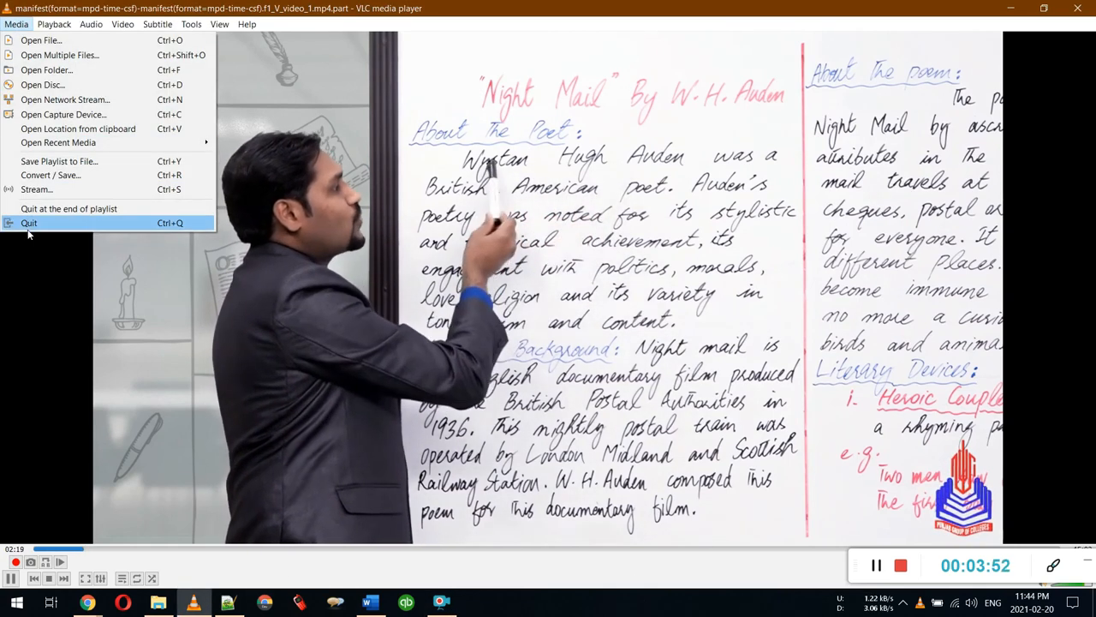